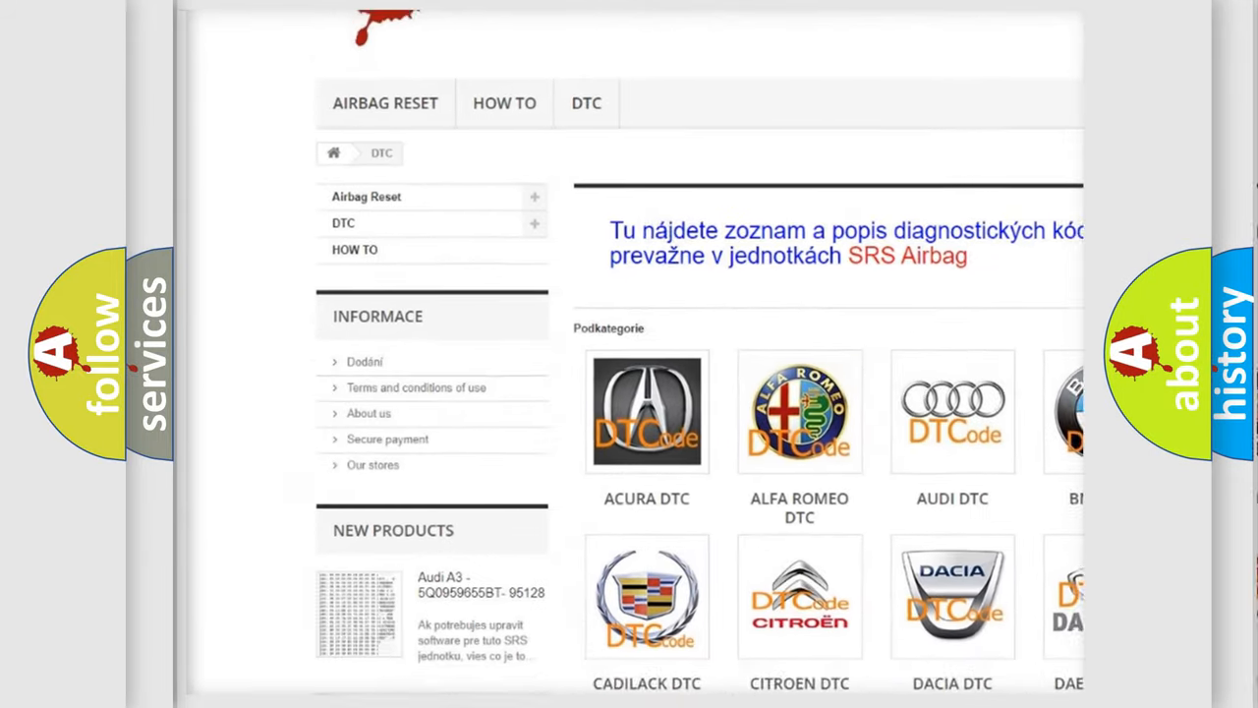
{"action": "scroll", "scroll_direction": "down", "scroll_amount": 3}
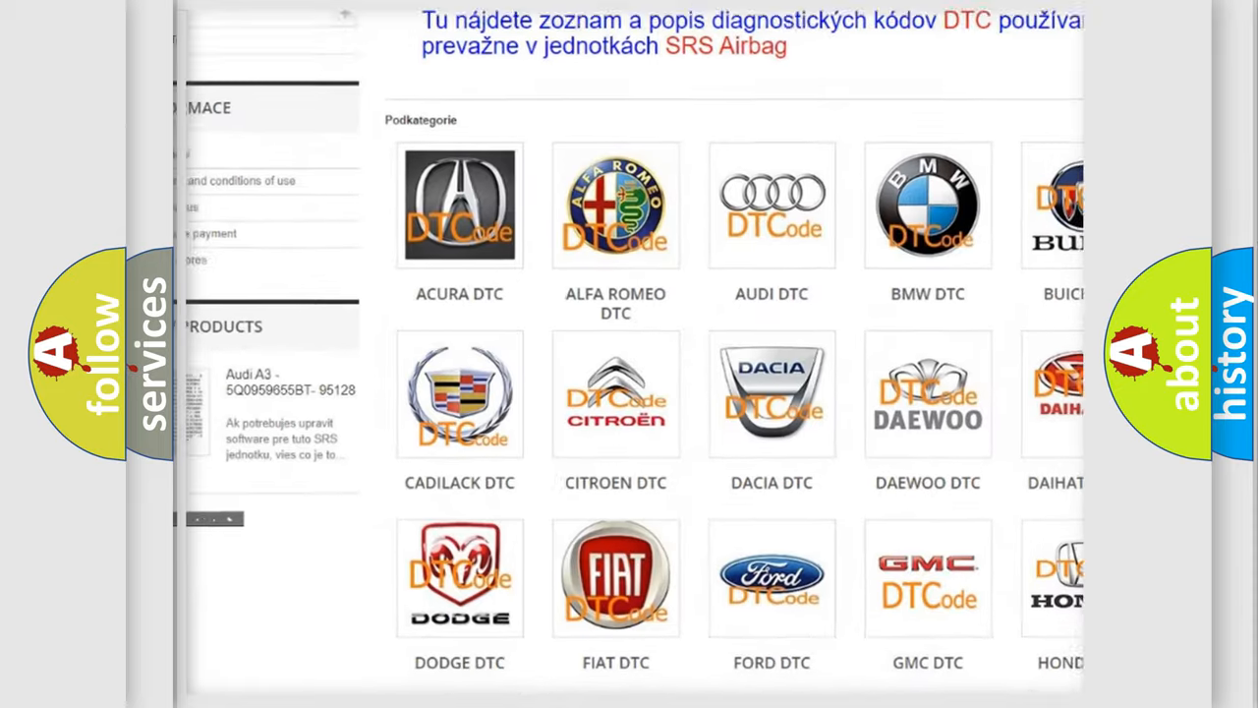
{"action": "scroll", "scroll_direction": "down", "scroll_amount": 3}
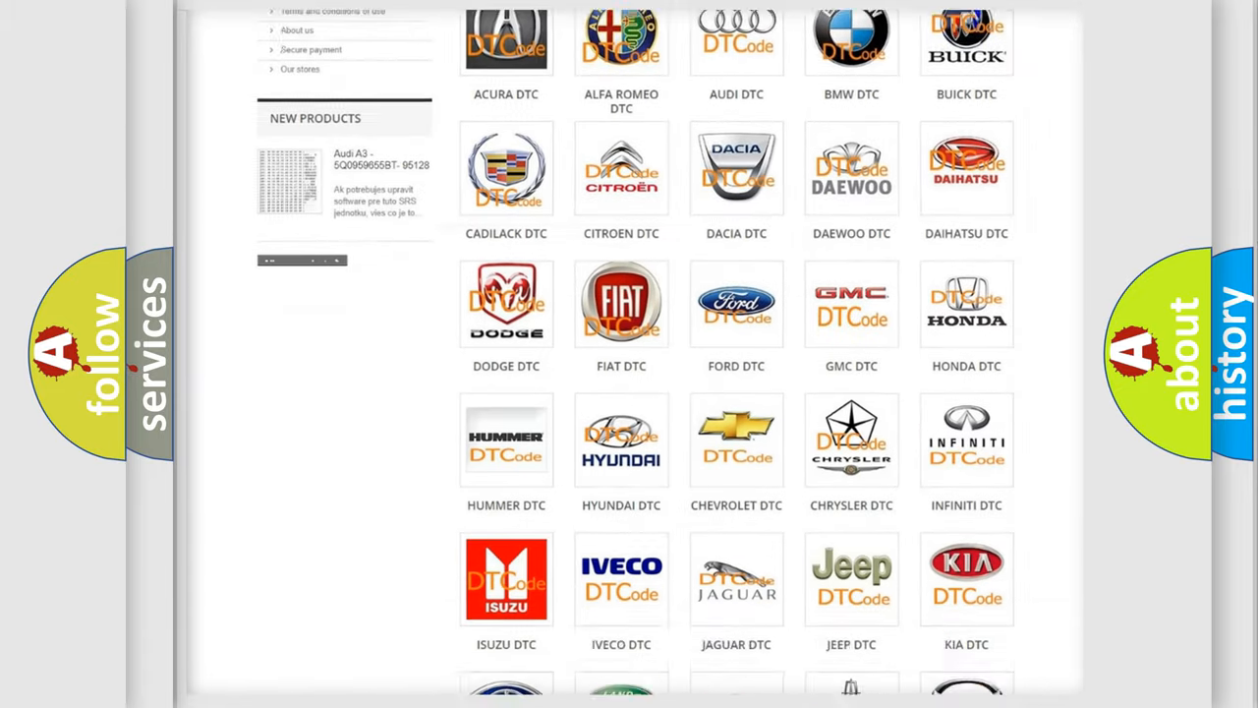
{"action": "scroll", "scroll_direction": "down", "scroll_amount": 3}
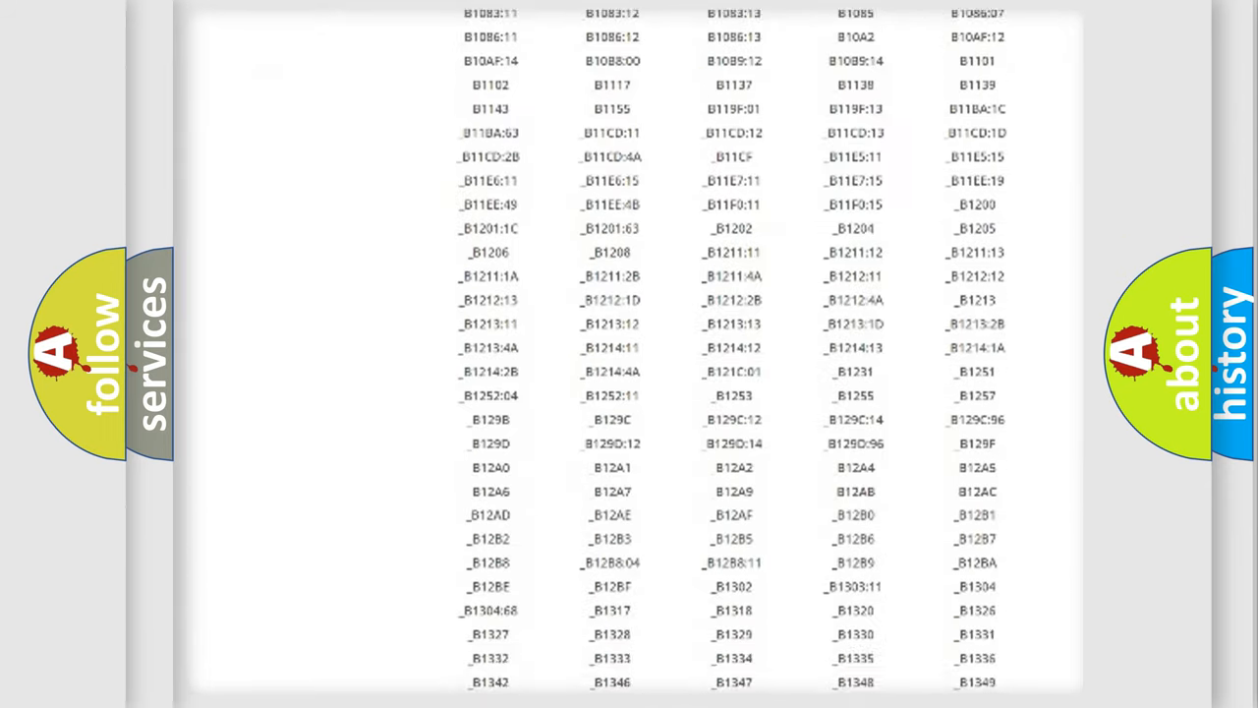
{"action": "scroll", "scroll_direction": "down", "scroll_amount": 3}
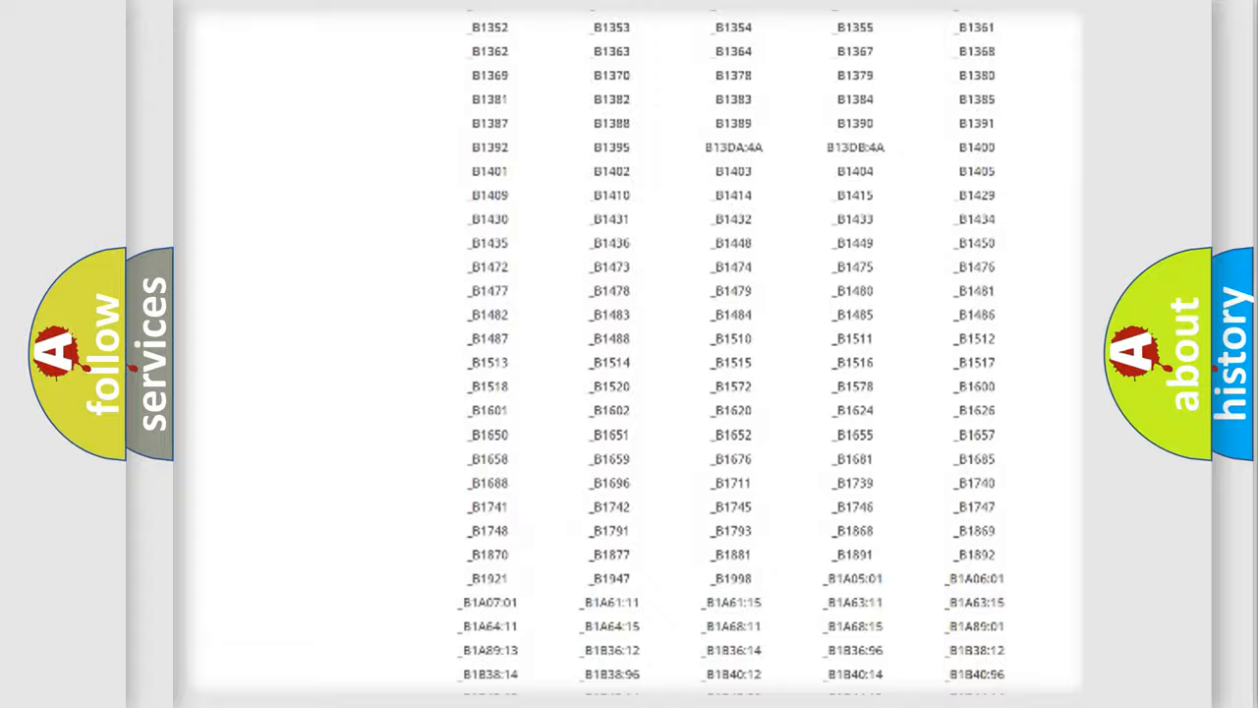